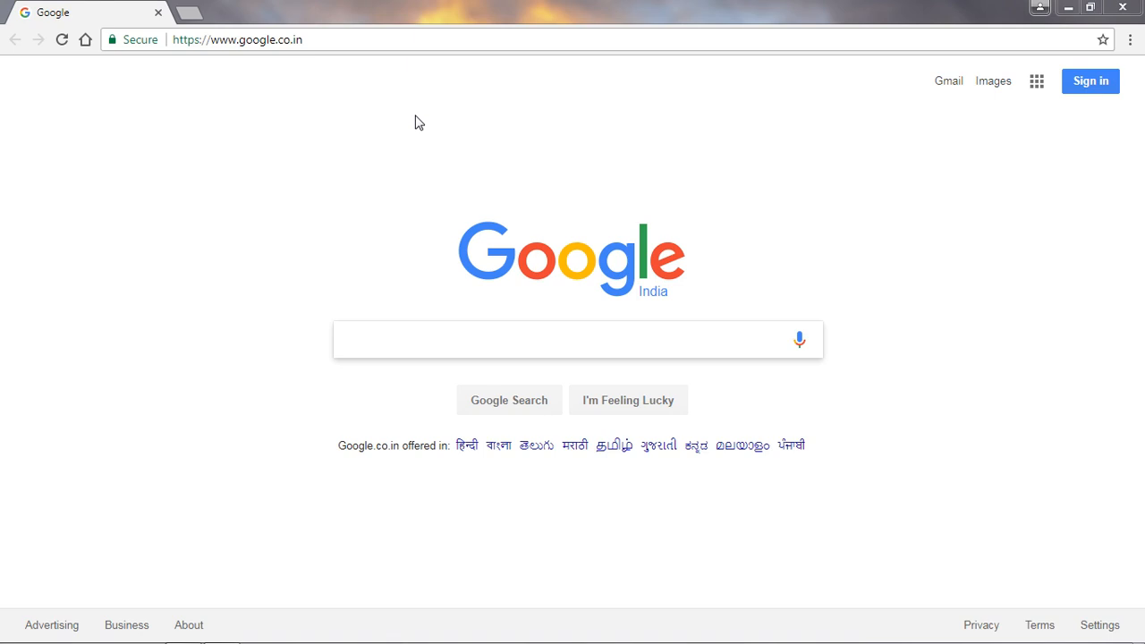
# Open the Properties of USB STICK (I:) from the Computer drives list.
pyautogui.click(578, 339)
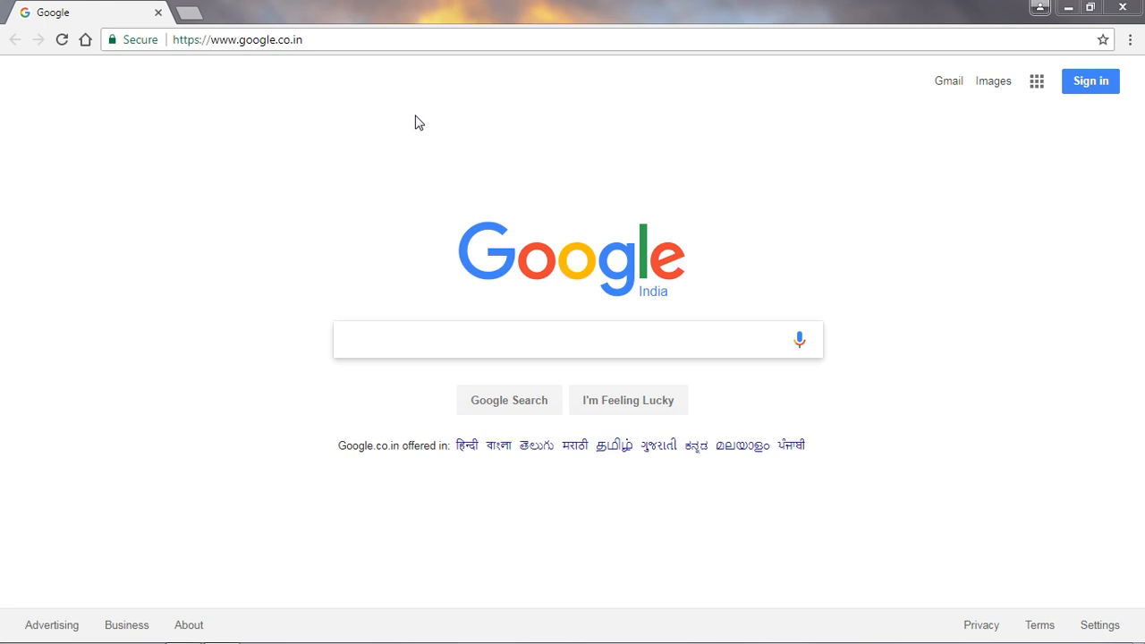
pyautogui.click(573, 340)
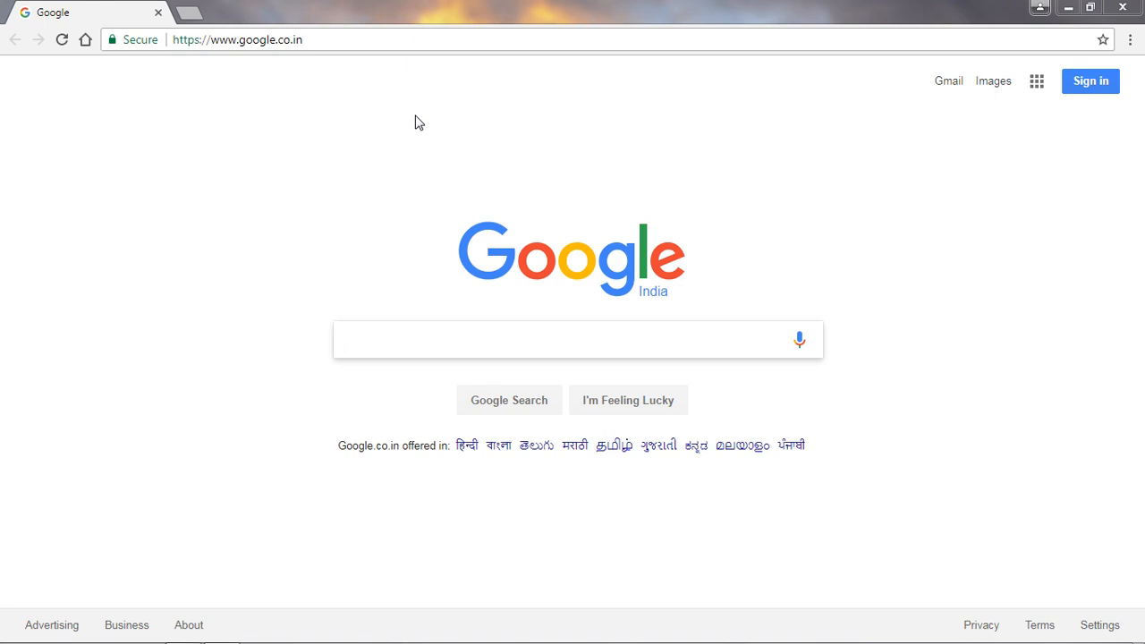
pyautogui.click(577, 340)
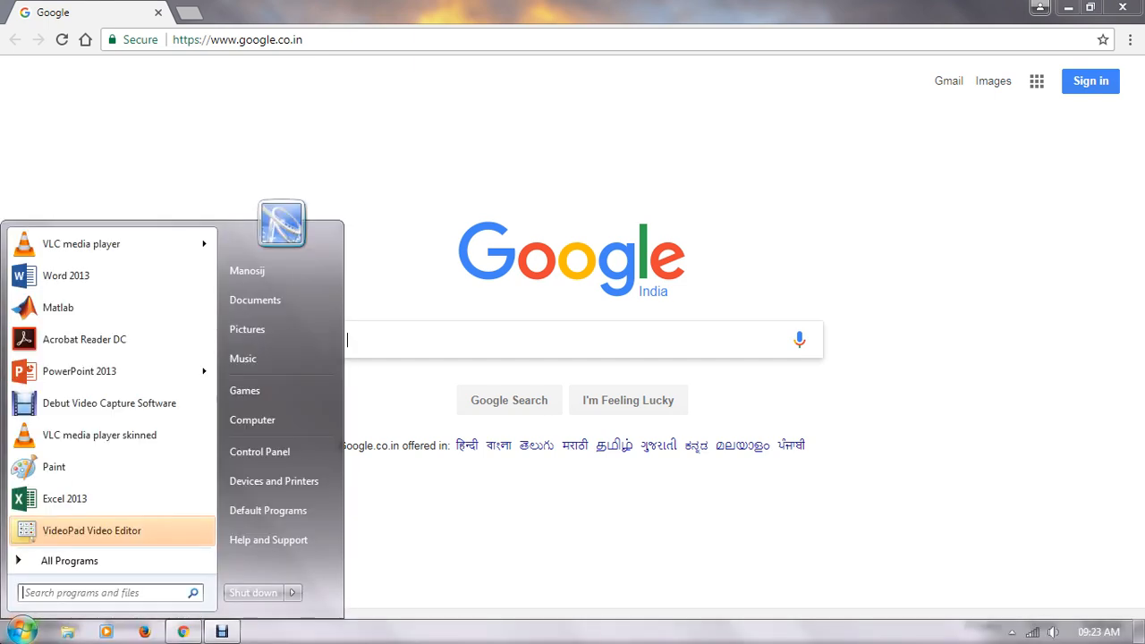
pyautogui.moveTo(252, 419)
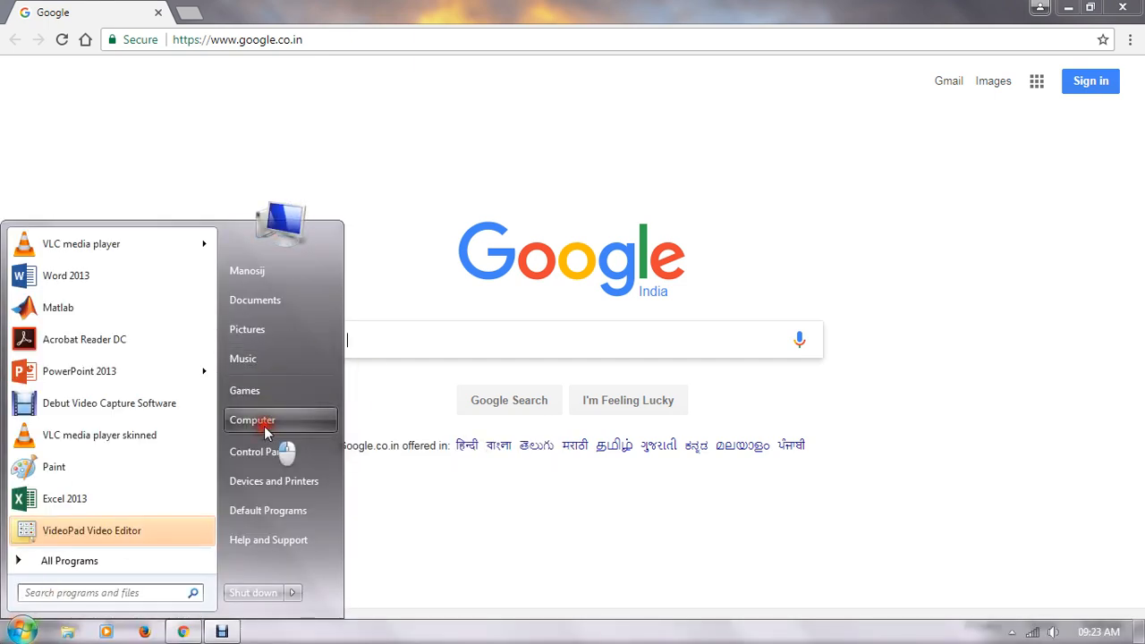
pyautogui.click(252, 420)
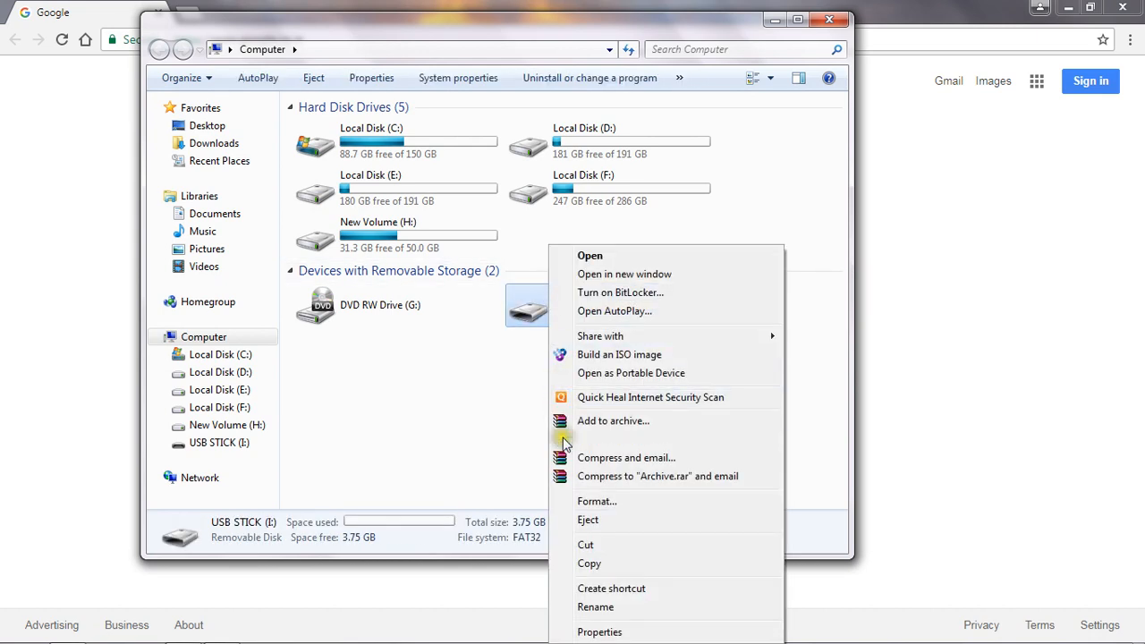
pyautogui.click(599, 633)
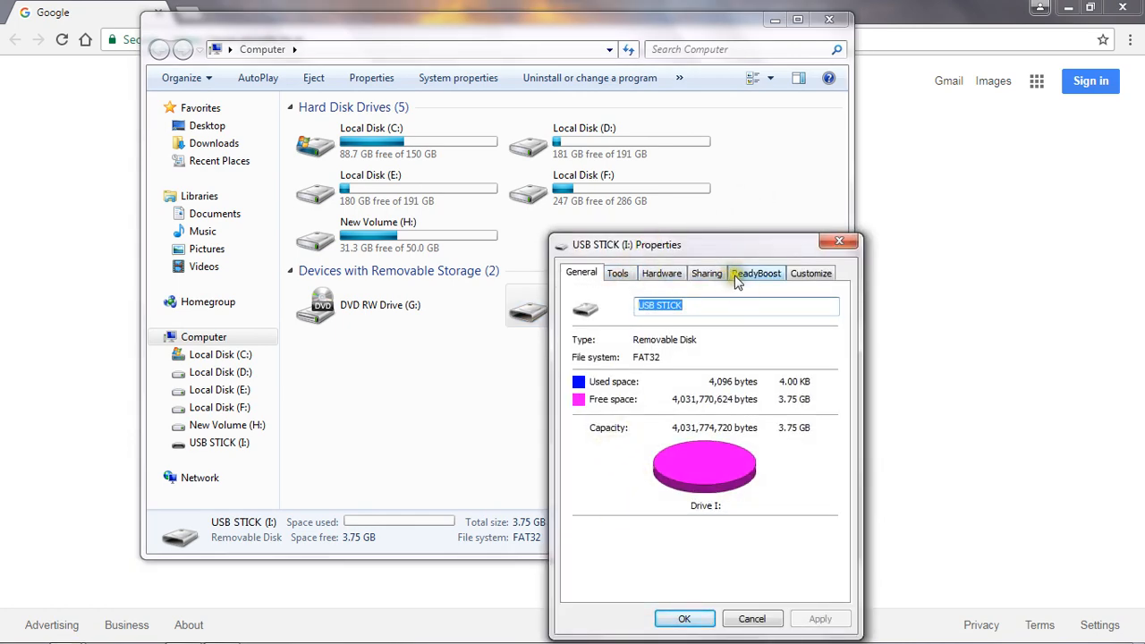
# Enable ReadyBoost on the USB stick with 2035 MB reserved, then apply and close.
pyautogui.click(757, 272)
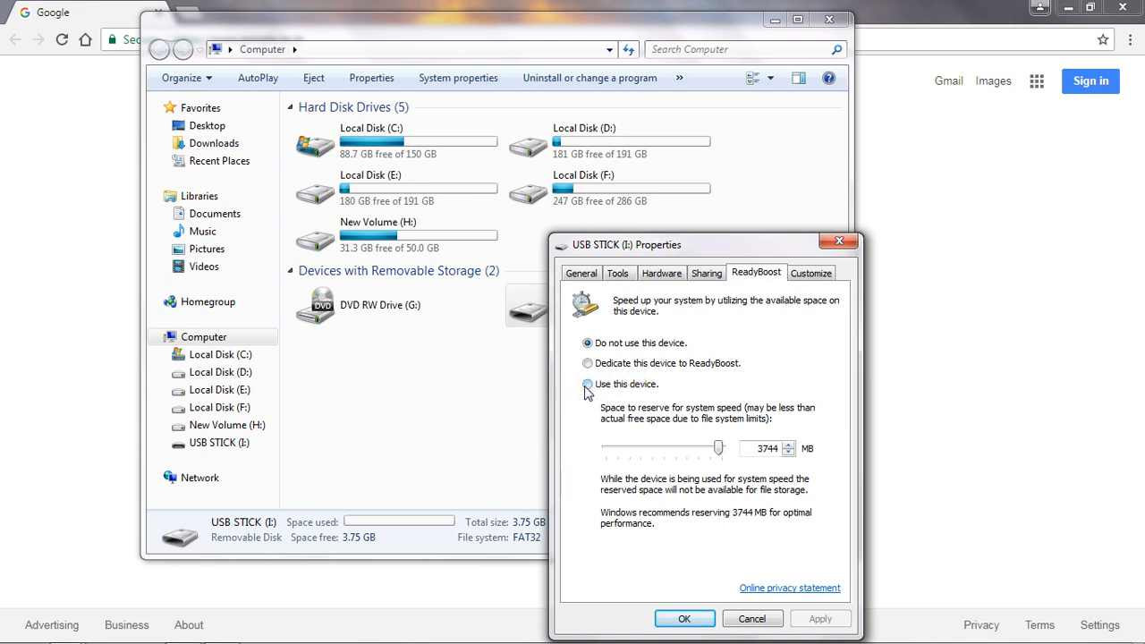
pyautogui.click(588, 384)
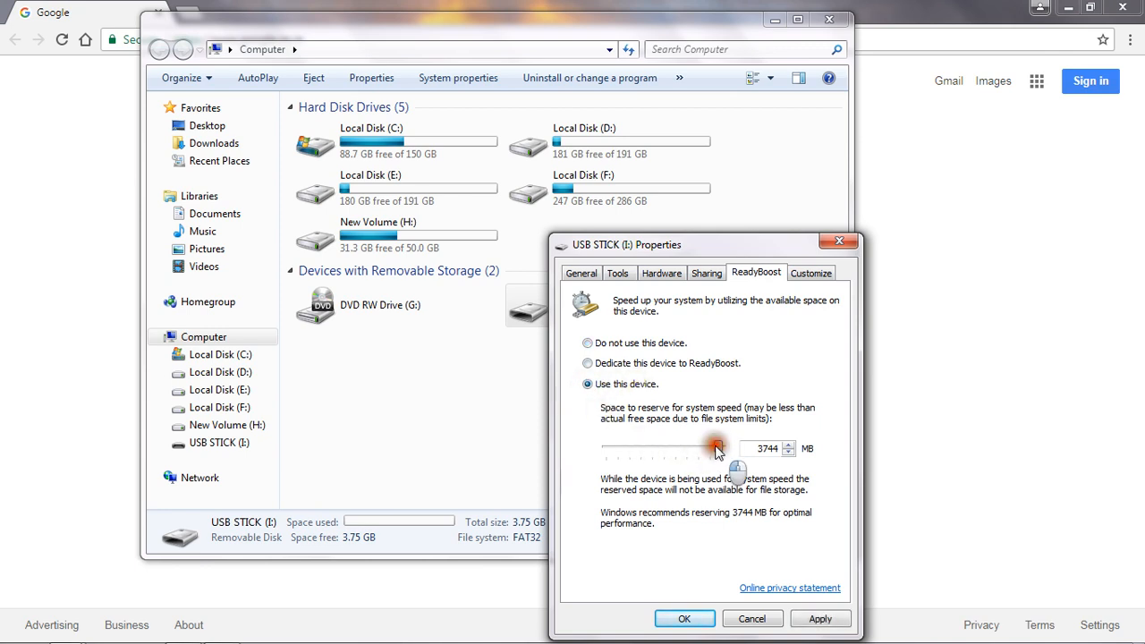
pyautogui.moveTo(715, 447); pyautogui.dragTo(691, 447)
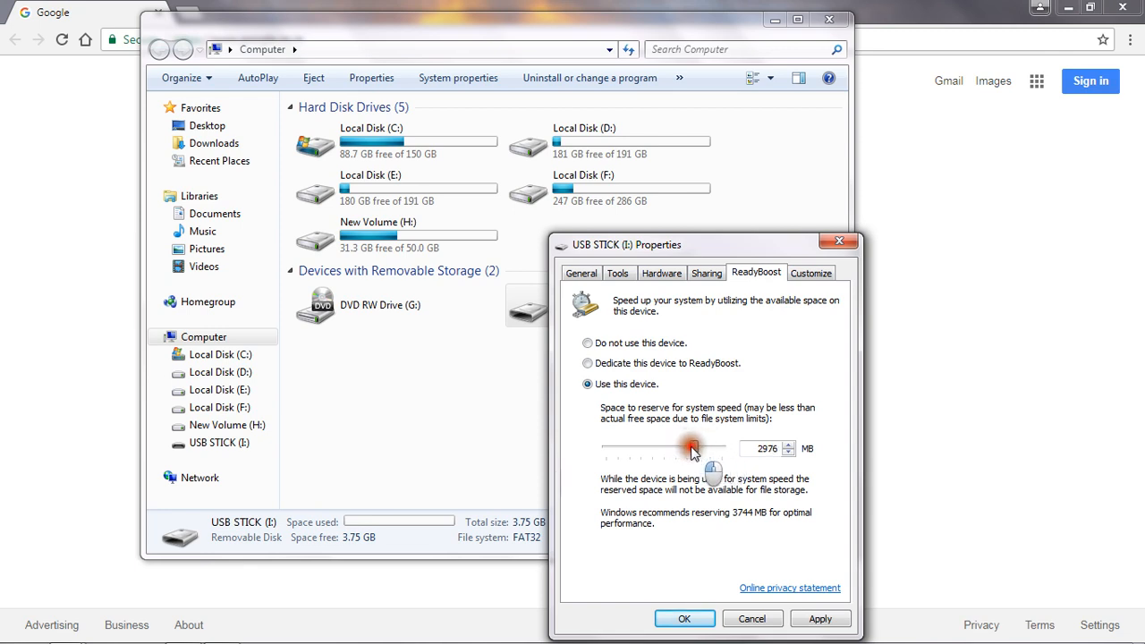
pyautogui.moveTo(693, 448); pyautogui.dragTo(682, 448)
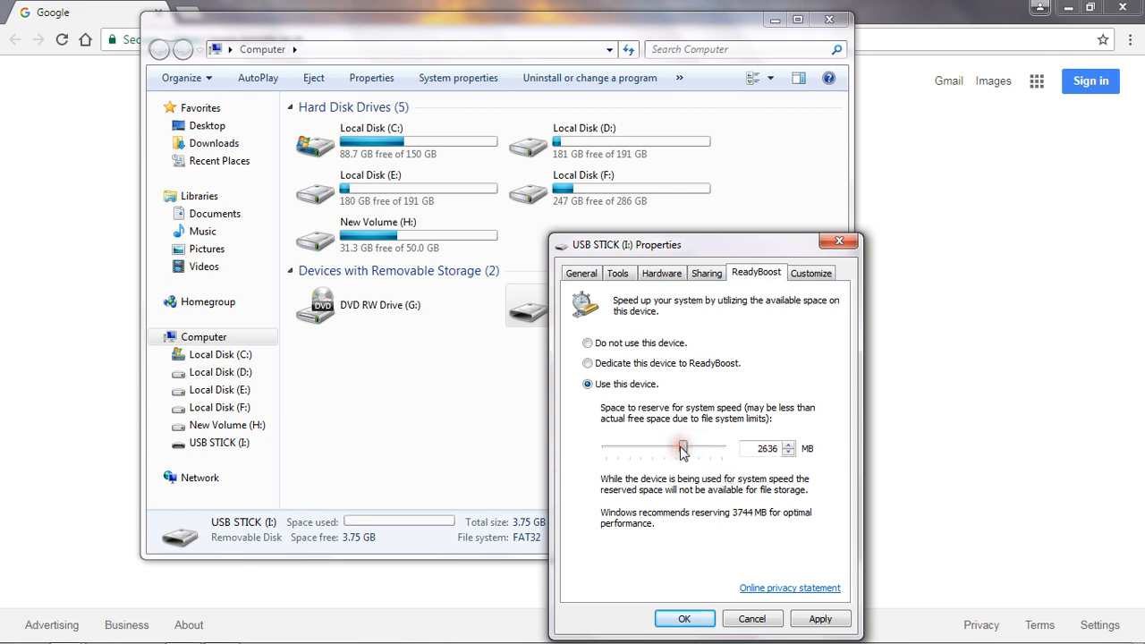
pyautogui.moveTo(682, 448); pyautogui.dragTo(670, 448)
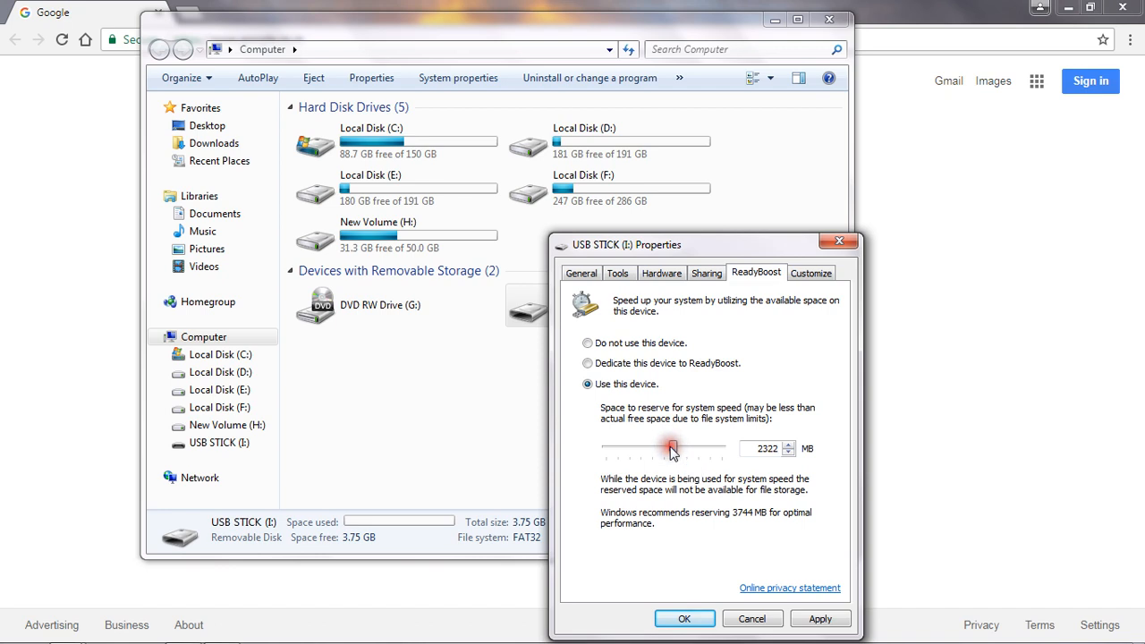
pyautogui.moveTo(672, 448); pyautogui.dragTo(648, 448)
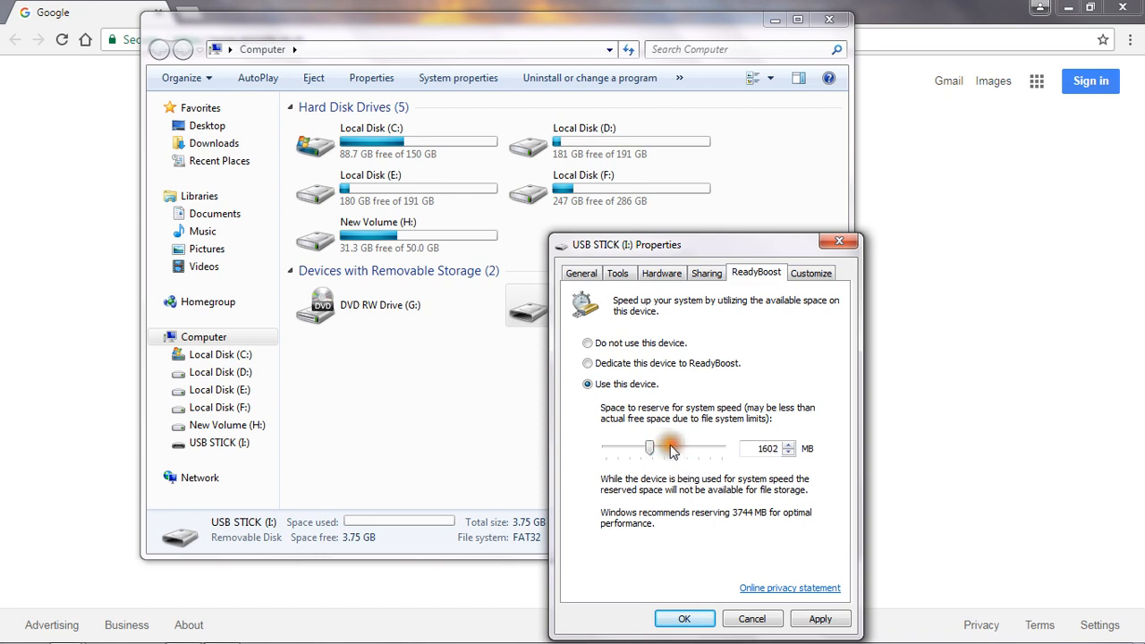
pyautogui.moveTo(672, 448); pyautogui.dragTo(659, 448)
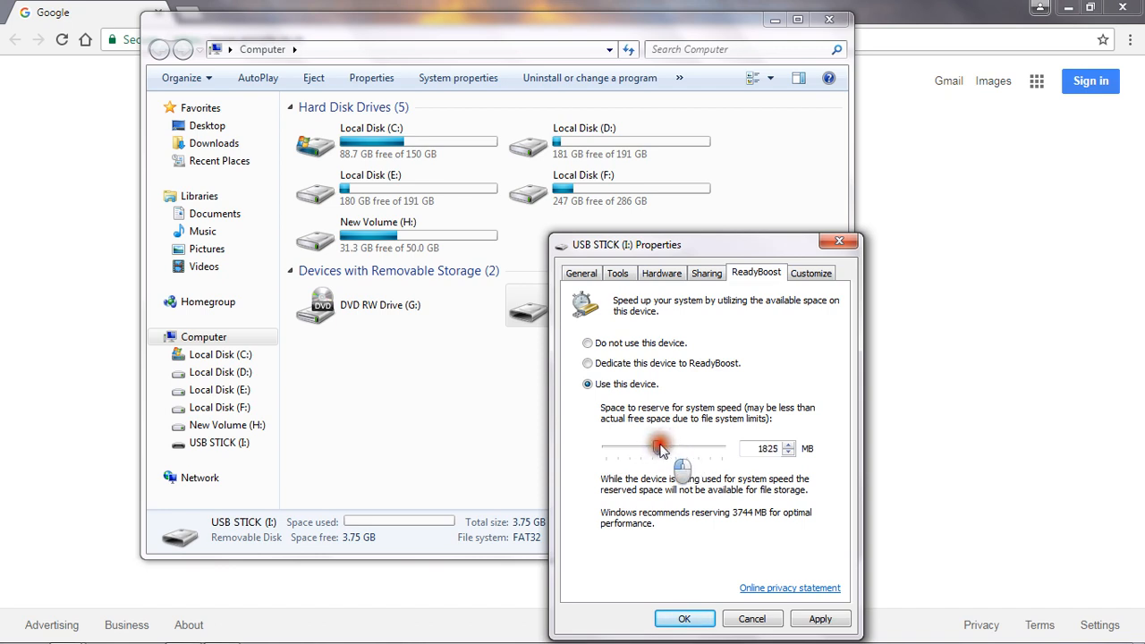
pyautogui.moveTo(657, 448); pyautogui.dragTo(666, 448)
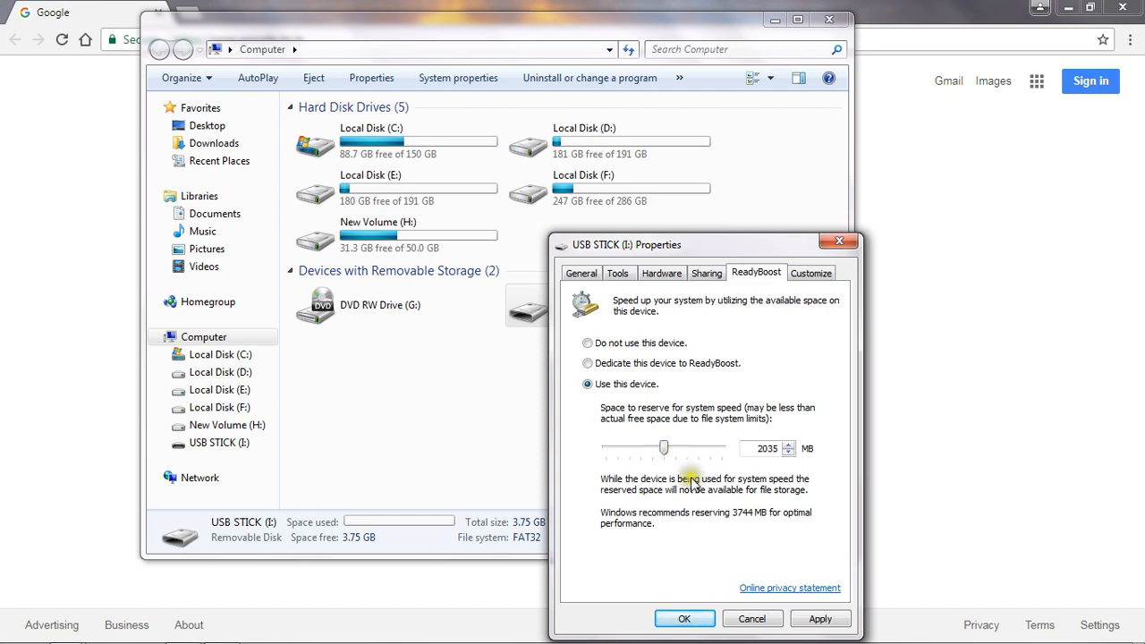
pyautogui.click(819, 619)
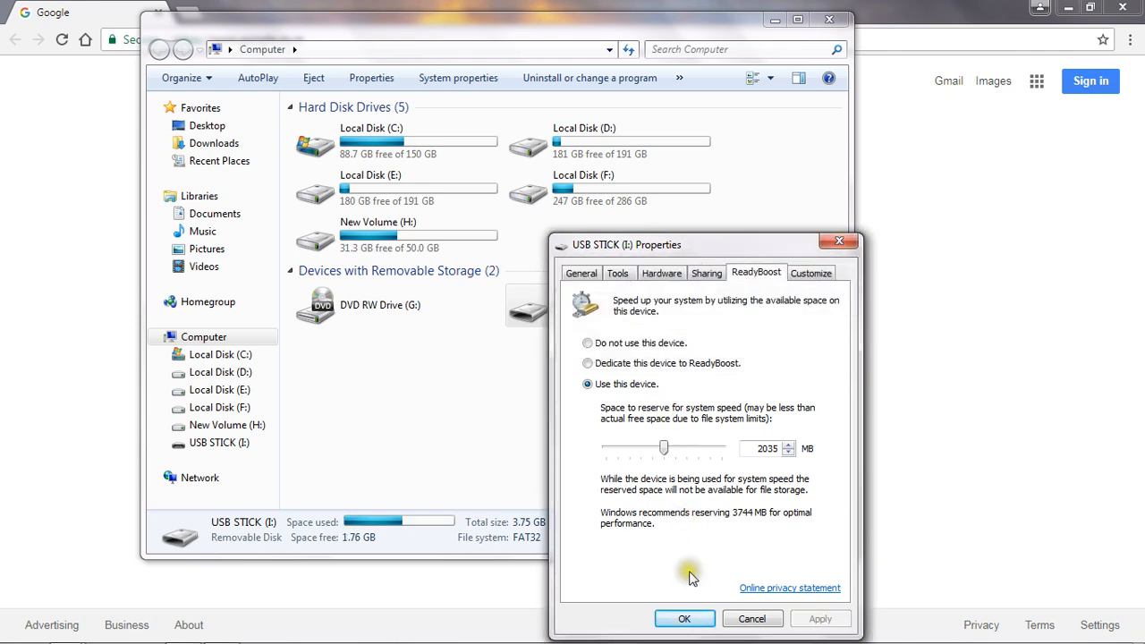
pyautogui.click(684, 618)
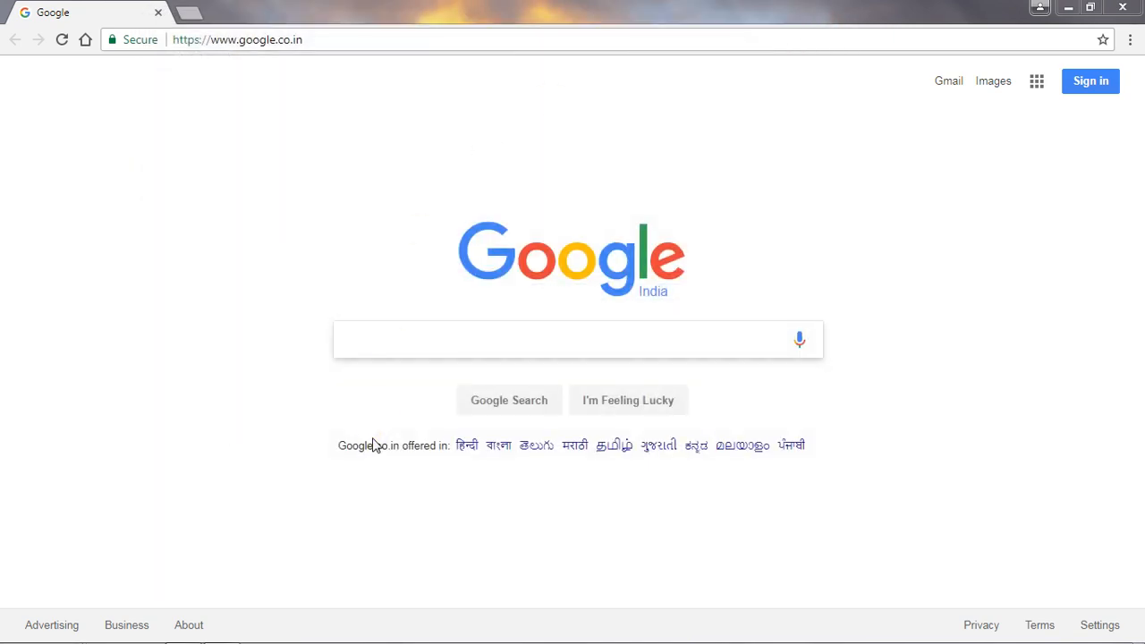
pyautogui.moveTo(380, 511)
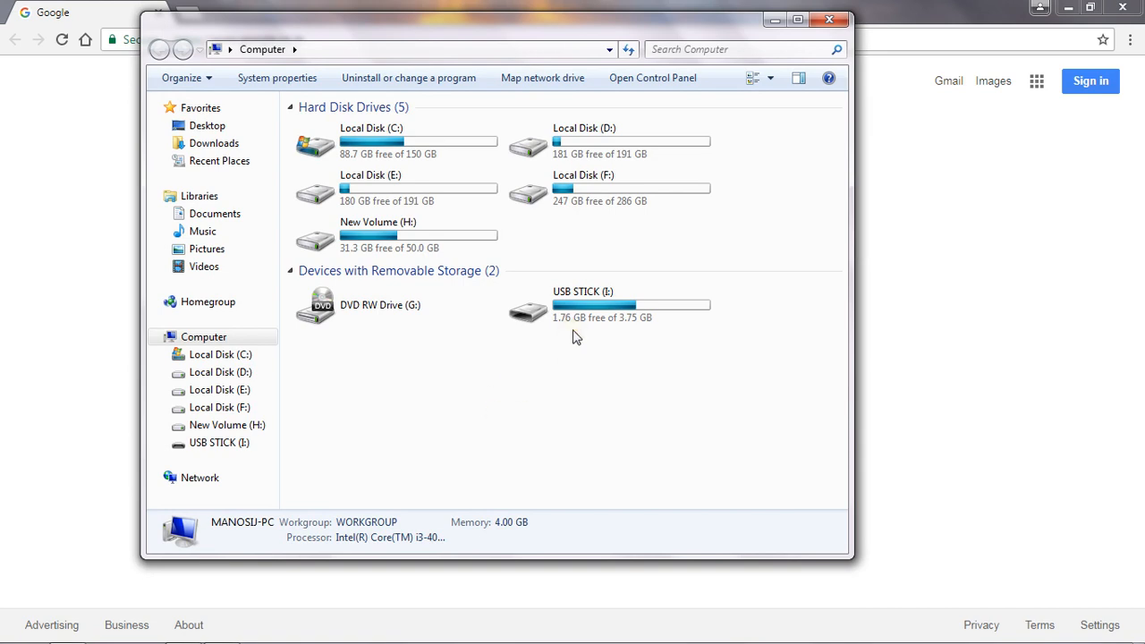
# Open USB STICK (I:) to see the ~2 GB ReadyBoost cache file, then go back to Computer.
pyautogui.rightClick(529, 309)
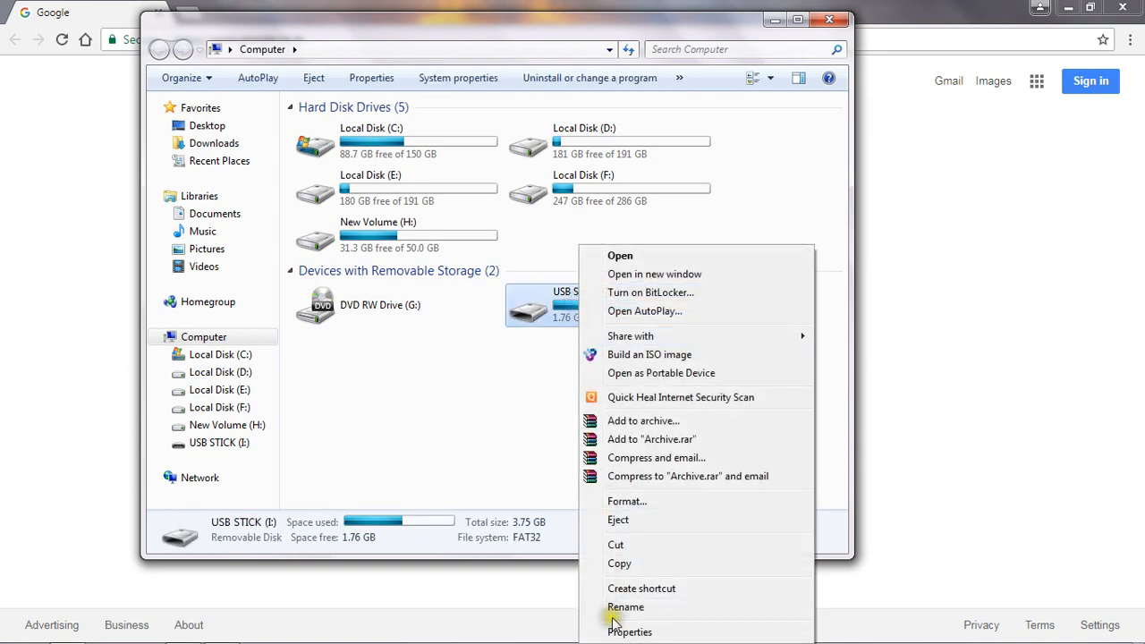
pyautogui.click(629, 632)
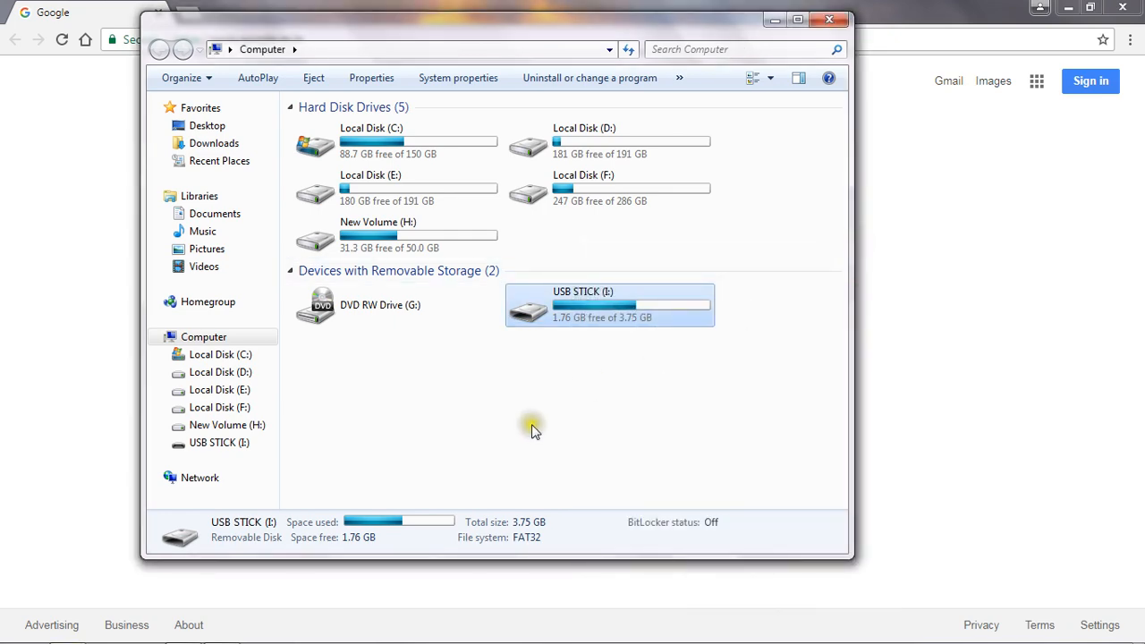
pyautogui.click(608, 304)
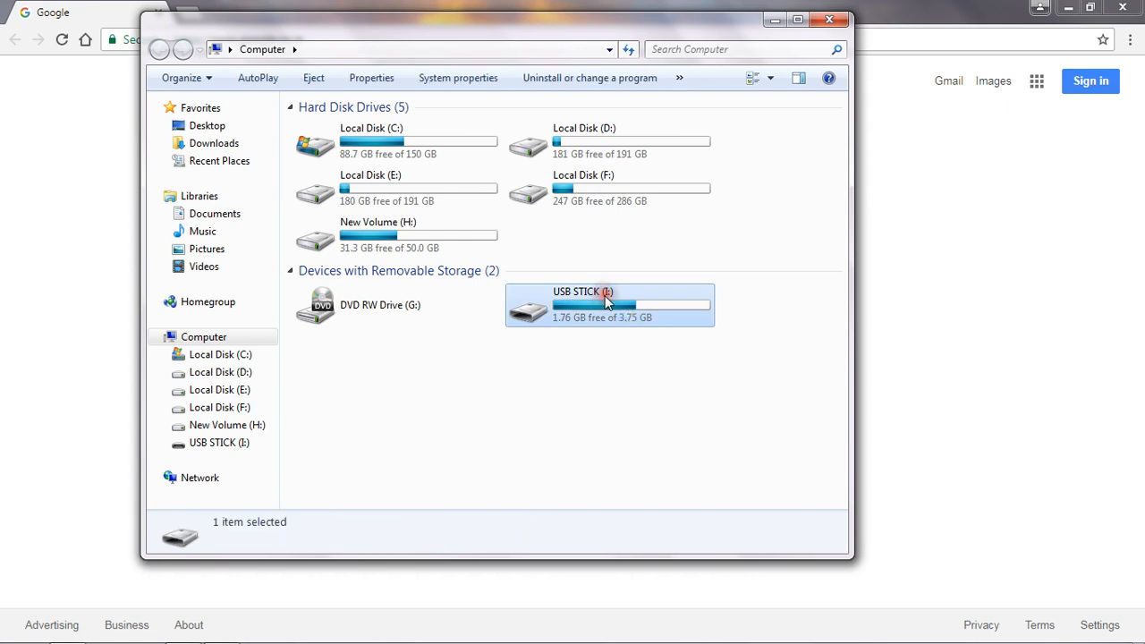
pyautogui.doubleClick(610, 304)
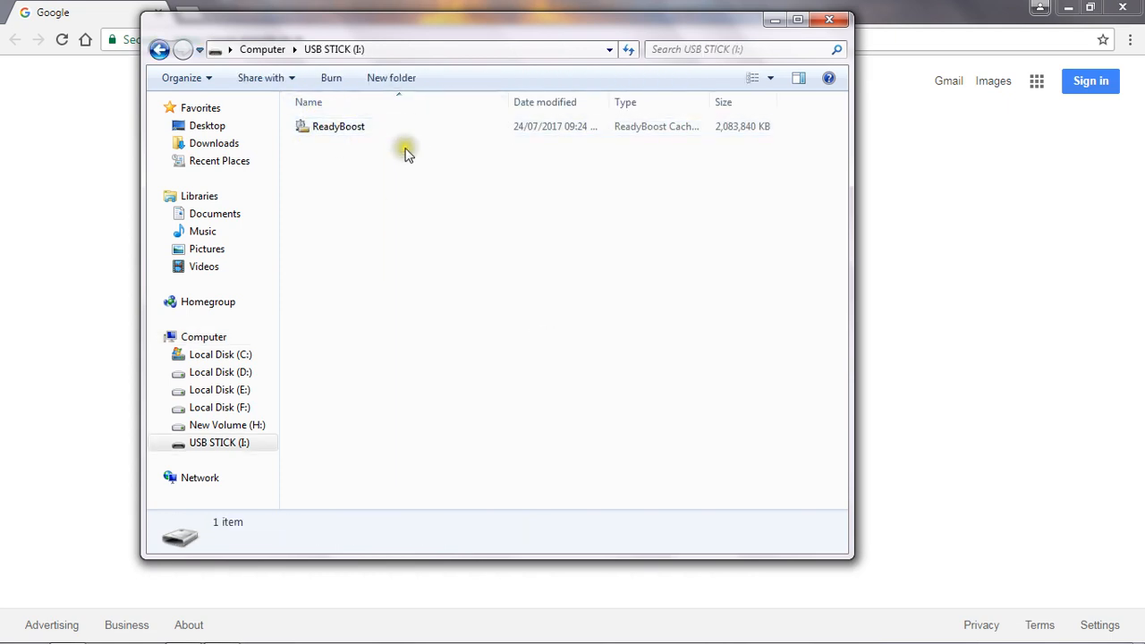
pyautogui.moveTo(375, 176)
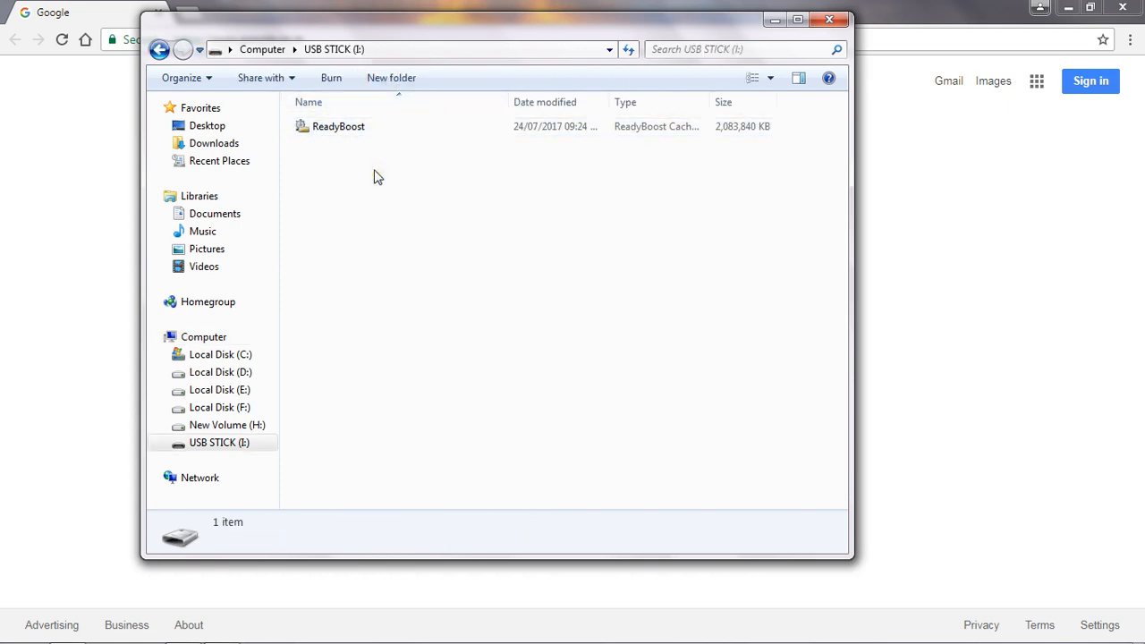
pyautogui.moveTo(159, 49)
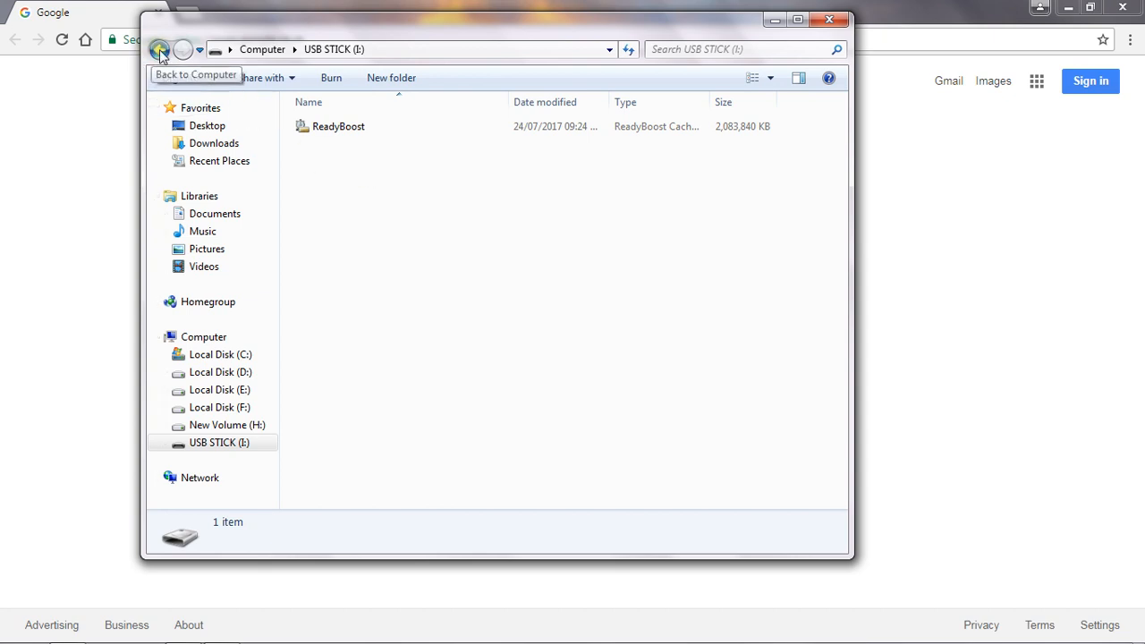
pyautogui.click(159, 49)
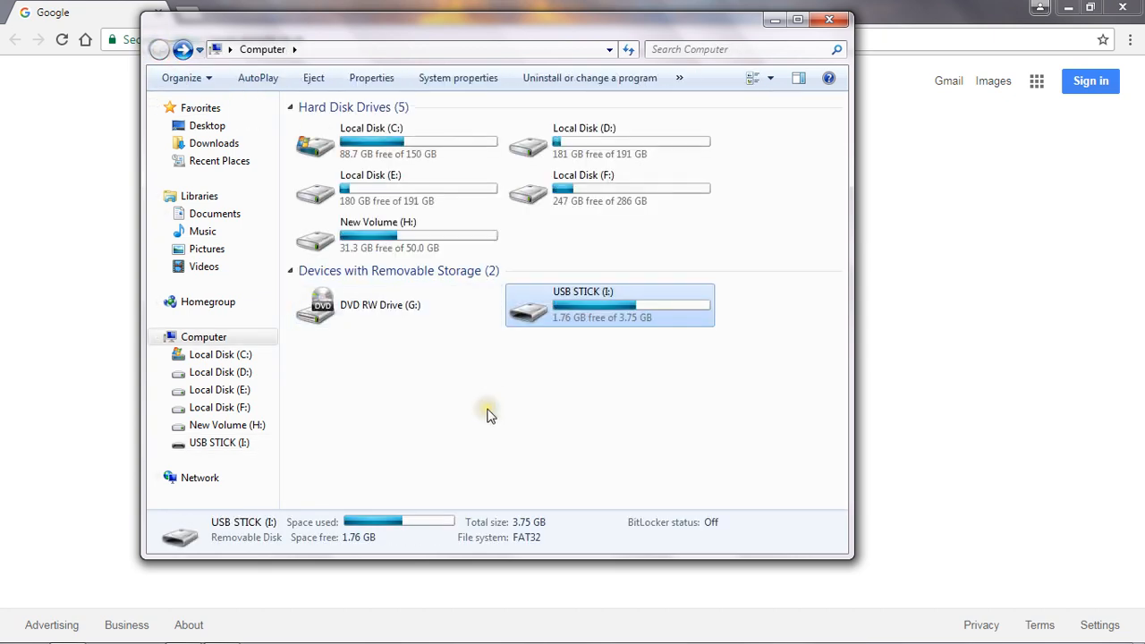
pyautogui.click(487, 408)
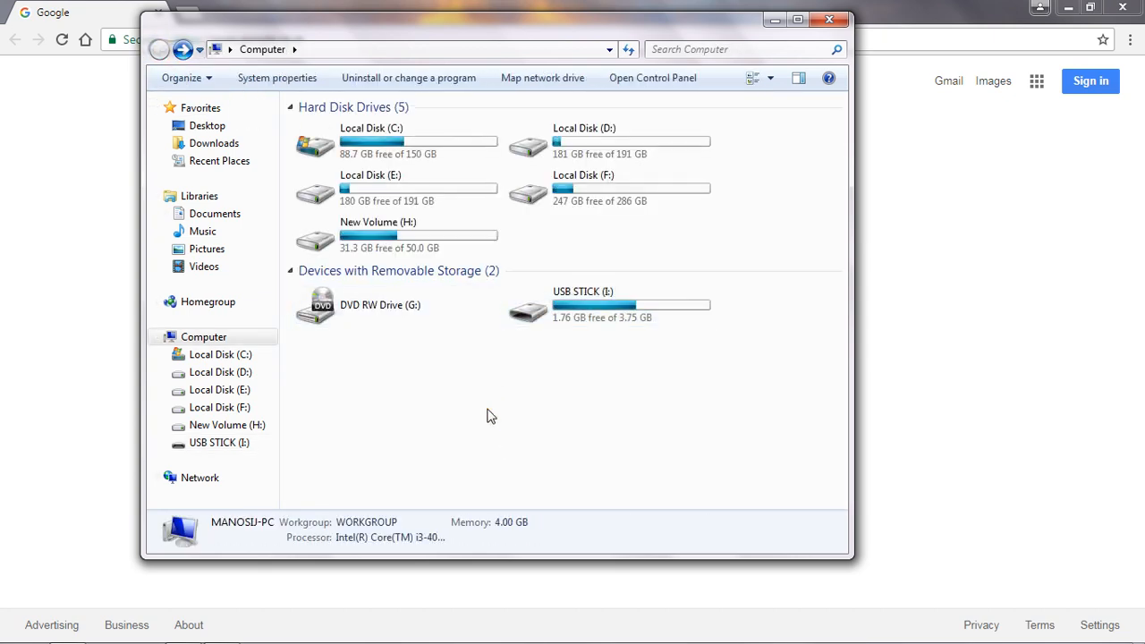
# Set the USB stick's ReadyBoost option to 'Do not use this device' and apply.
pyautogui.rightClick(582, 304)
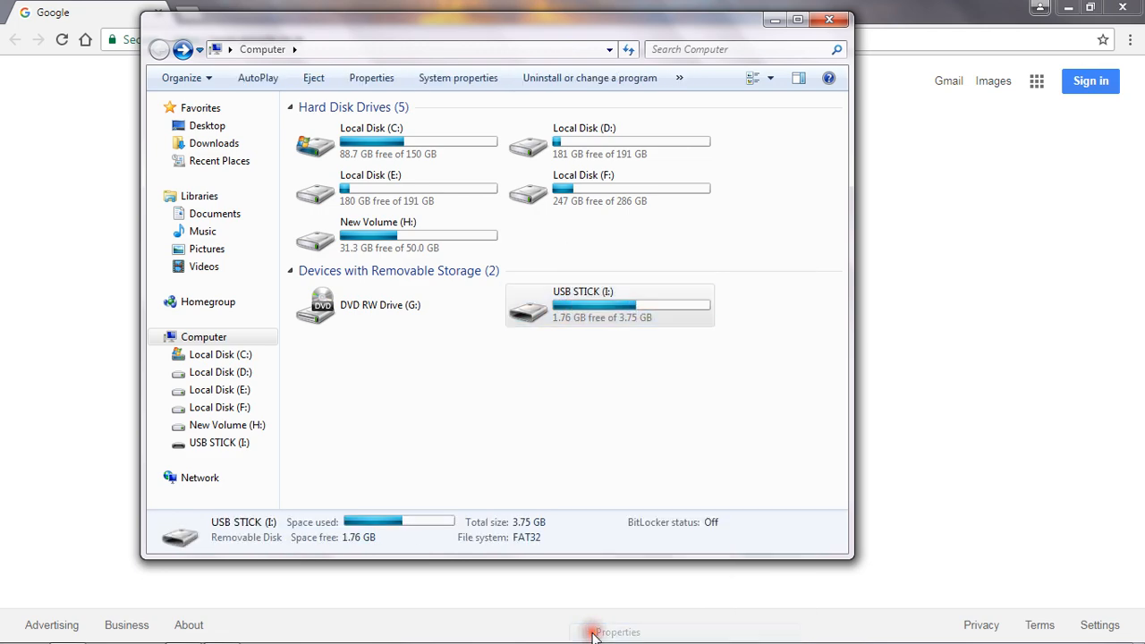
pyautogui.click(617, 632)
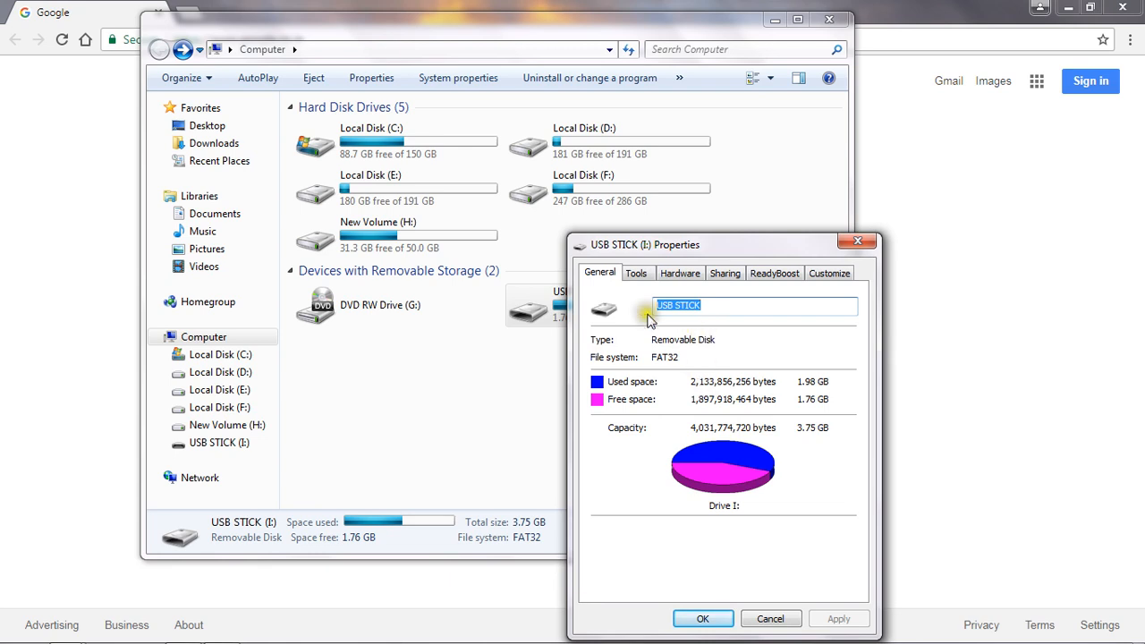
pyautogui.click(774, 272)
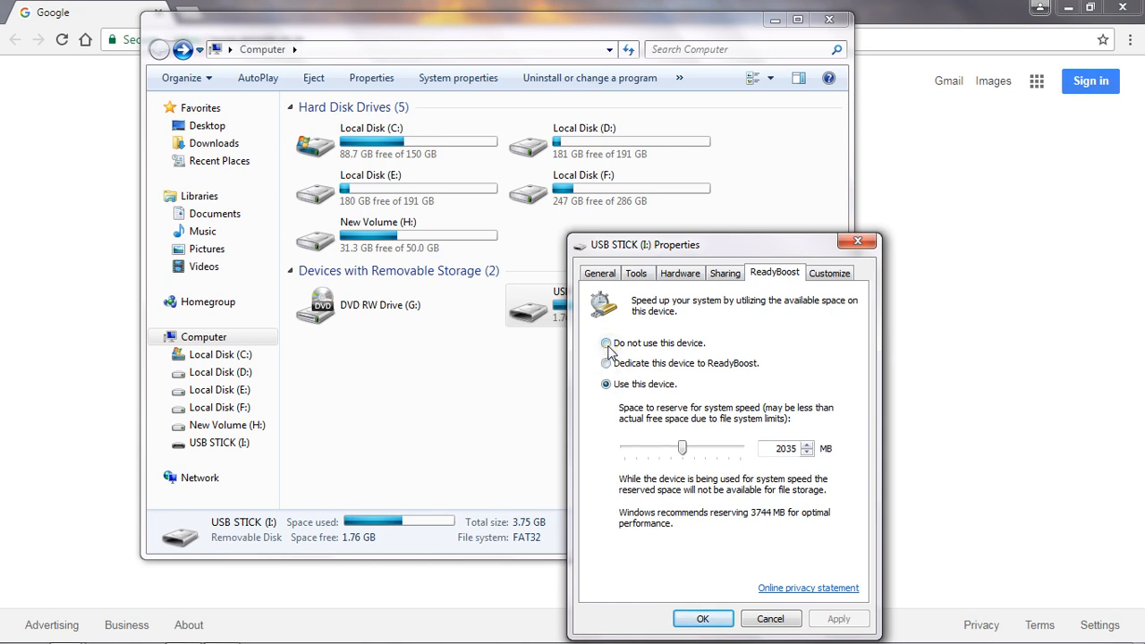
pyautogui.click(606, 344)
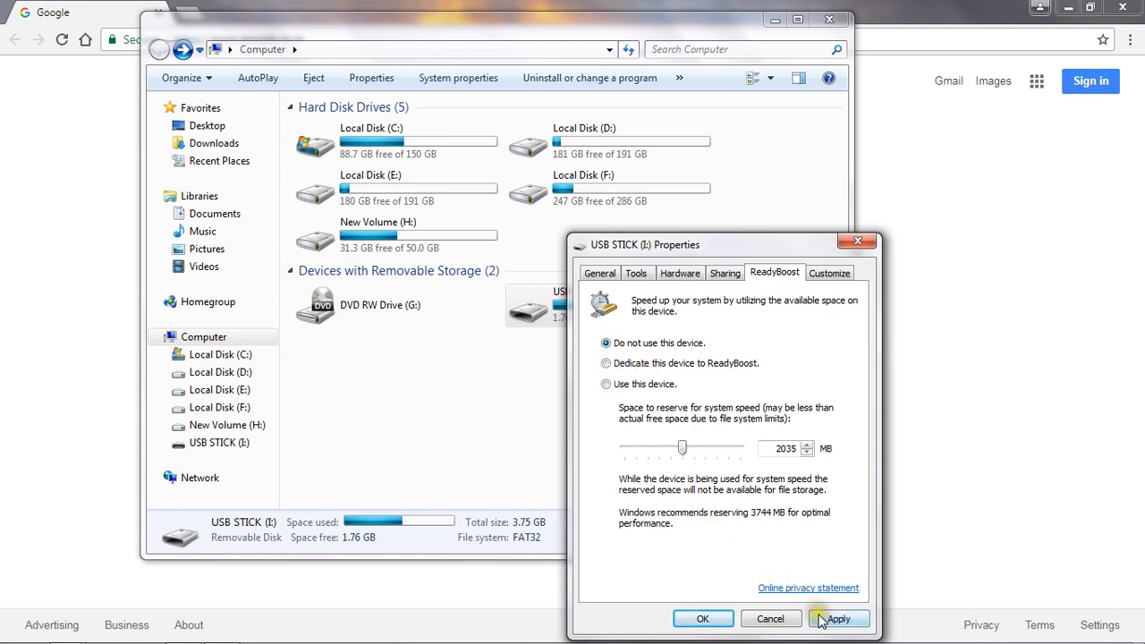
pyautogui.click(838, 617)
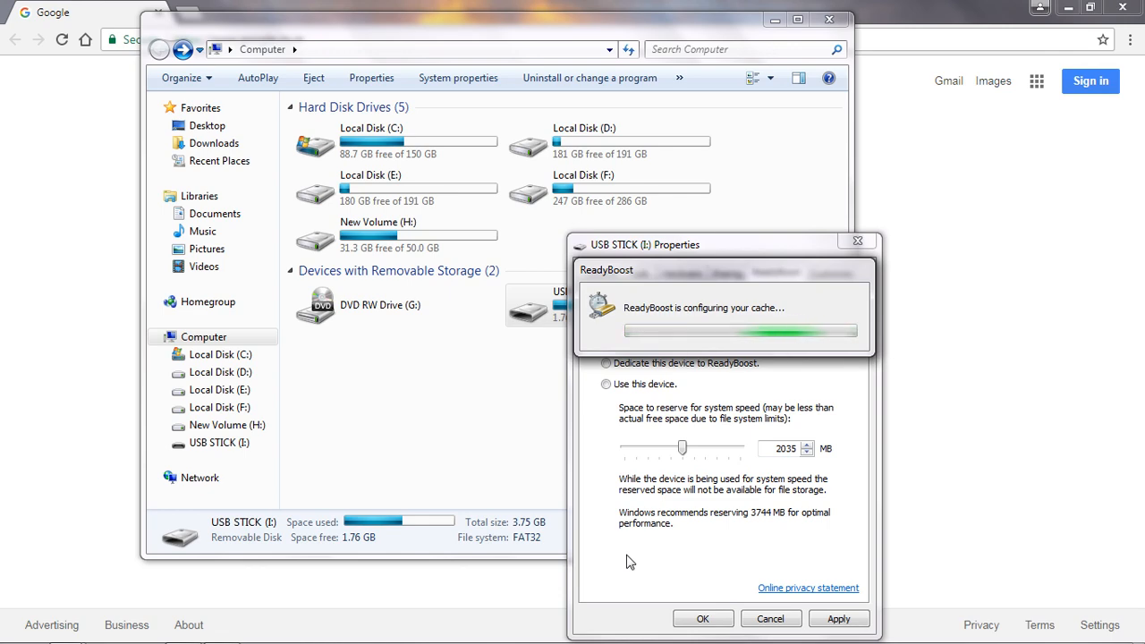
pyautogui.click(702, 618)
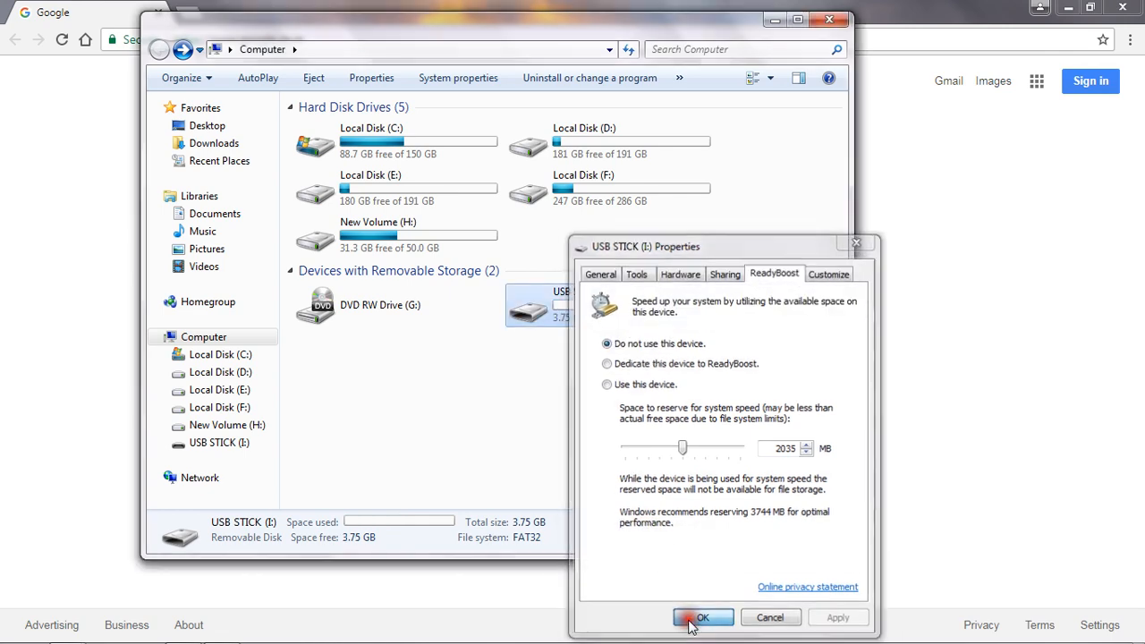
pyautogui.click(702, 617)
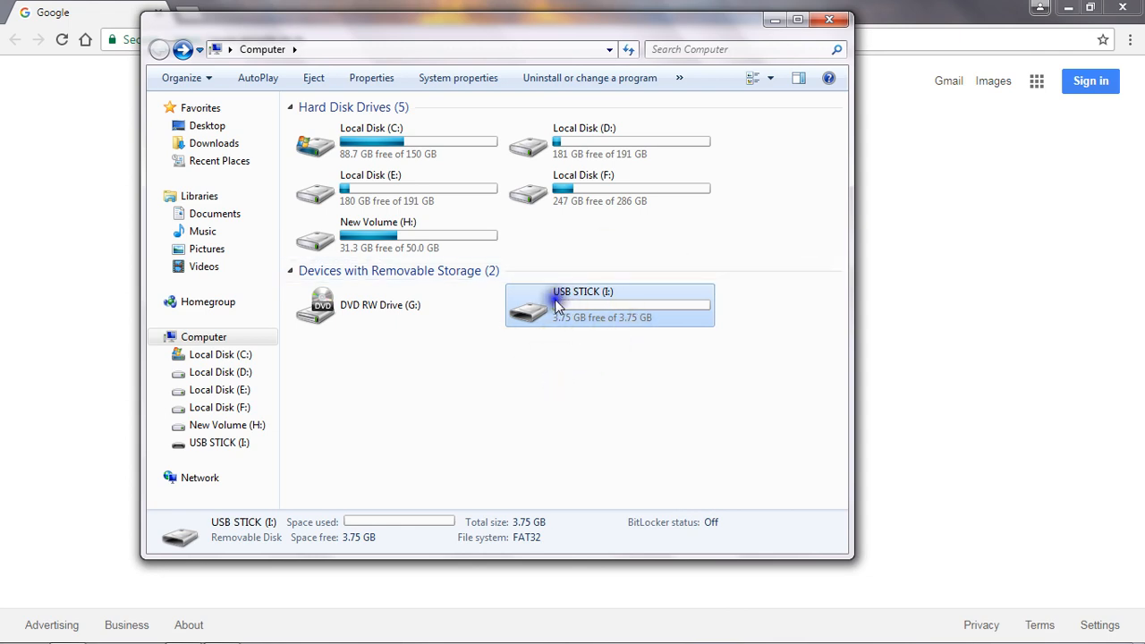
# Format USB STICK (I:), accepting the data-erase and drive-in-use warnings.
pyautogui.rightClick(554, 304)
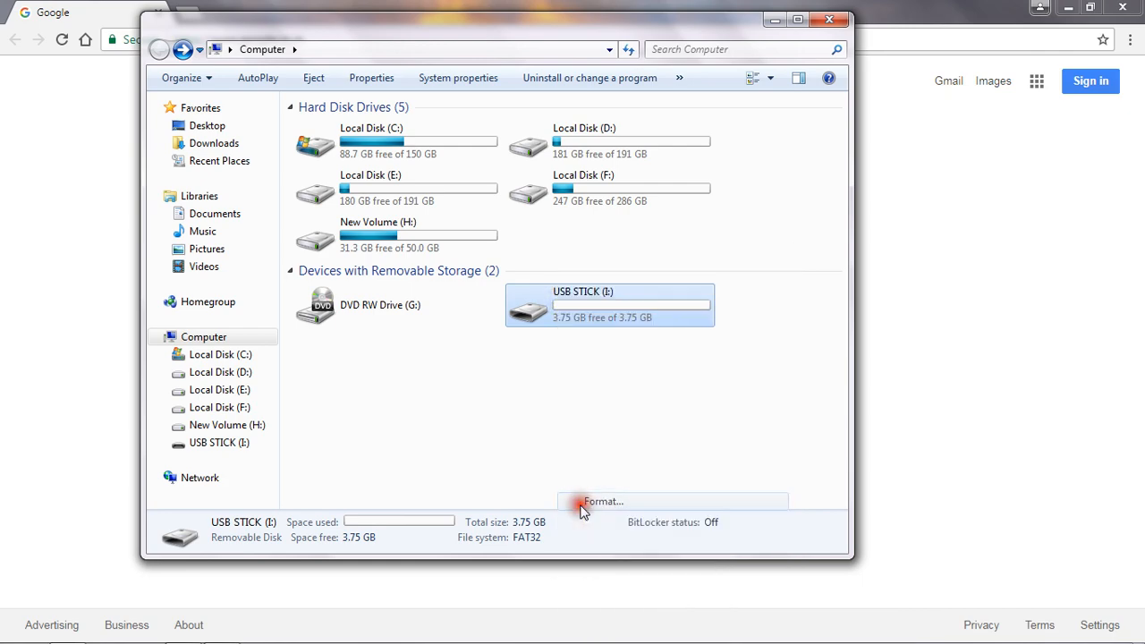
pyautogui.click(603, 500)
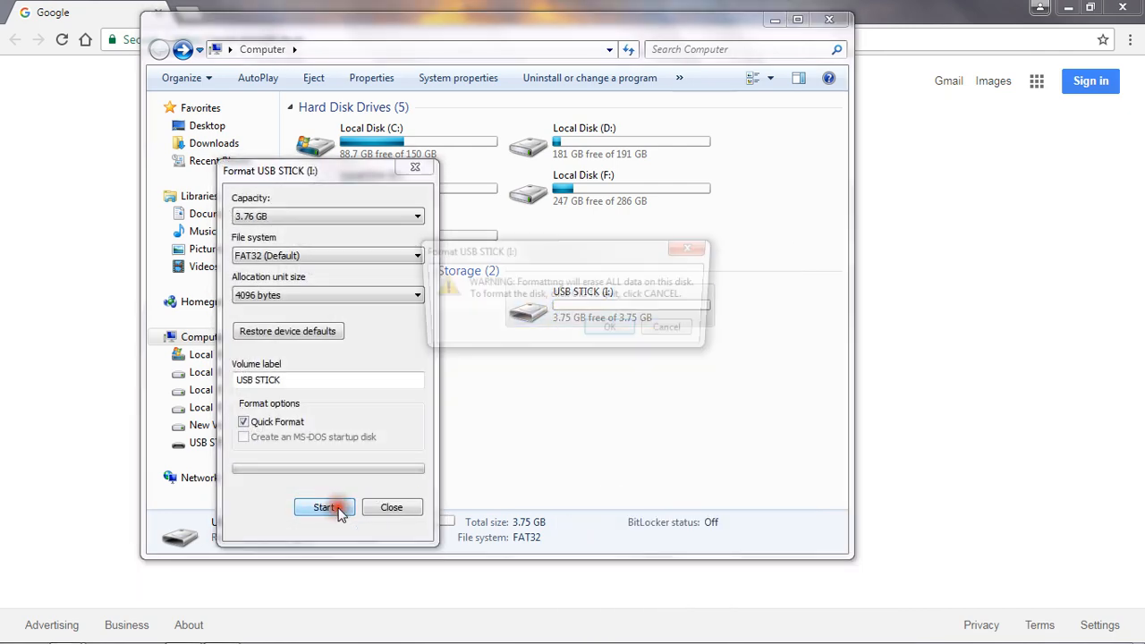
pyautogui.click(324, 507)
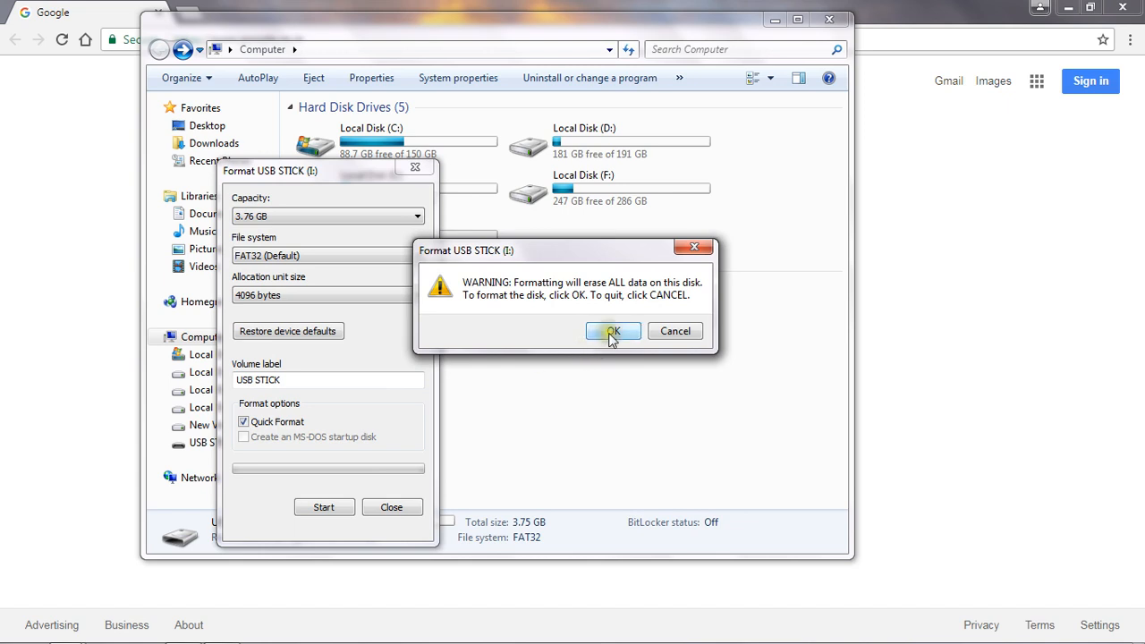
pyautogui.click(613, 331)
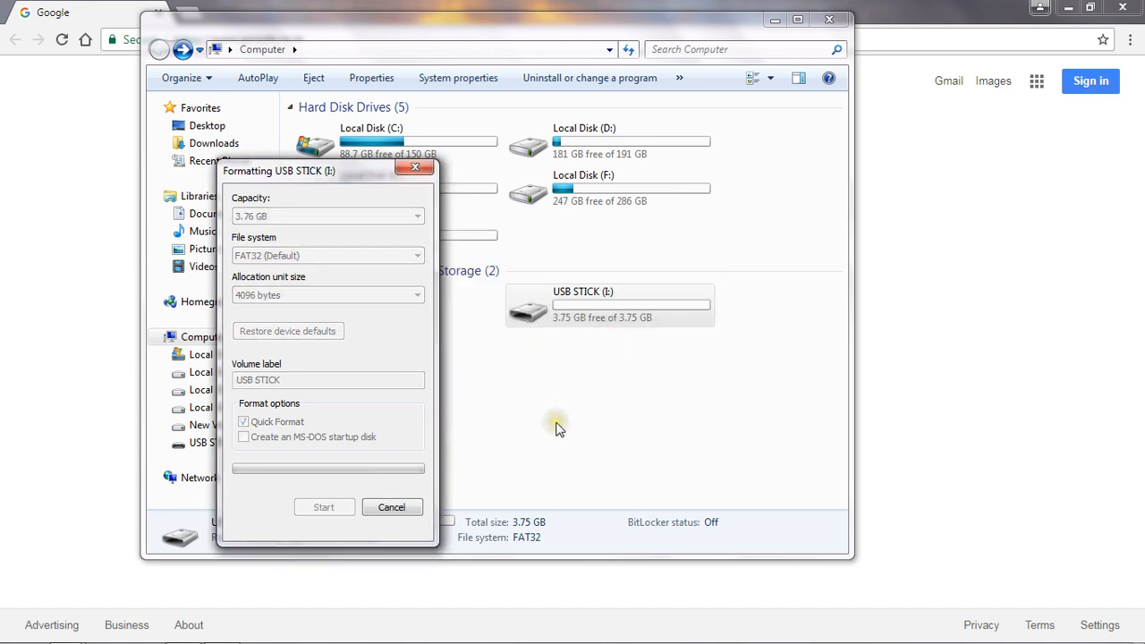
pyautogui.click(324, 507)
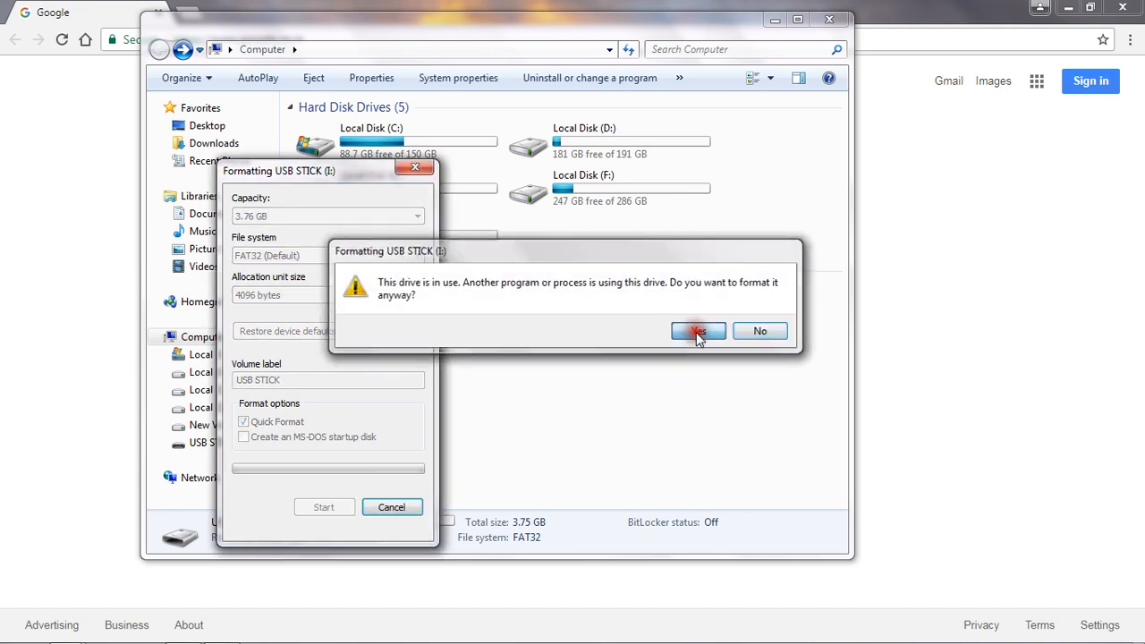
pyautogui.click(698, 331)
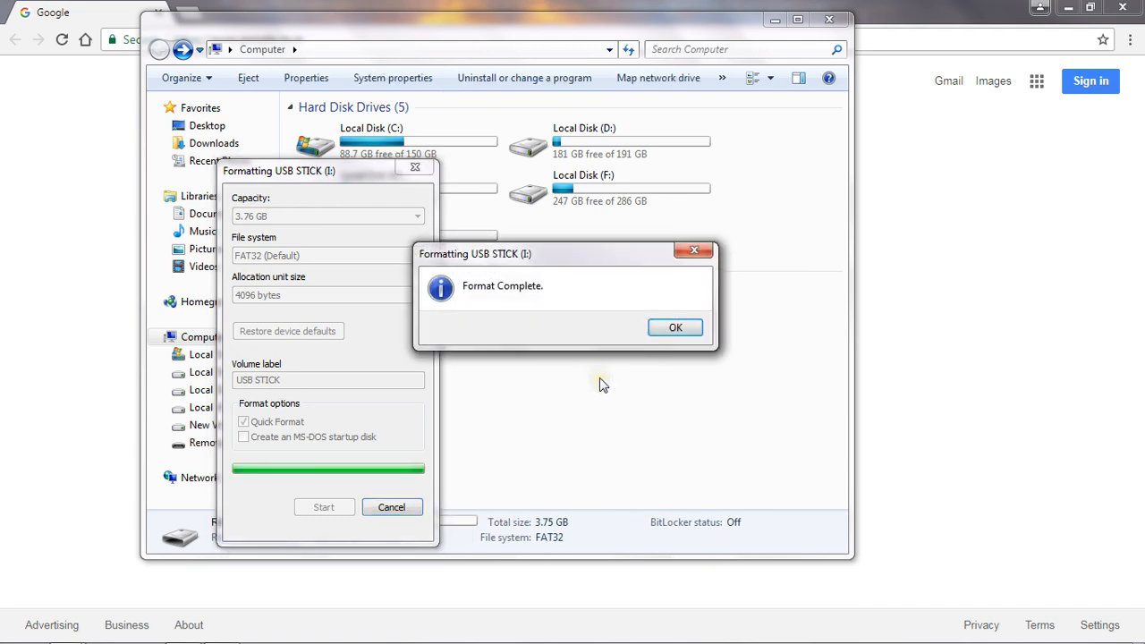
pyautogui.click(675, 327)
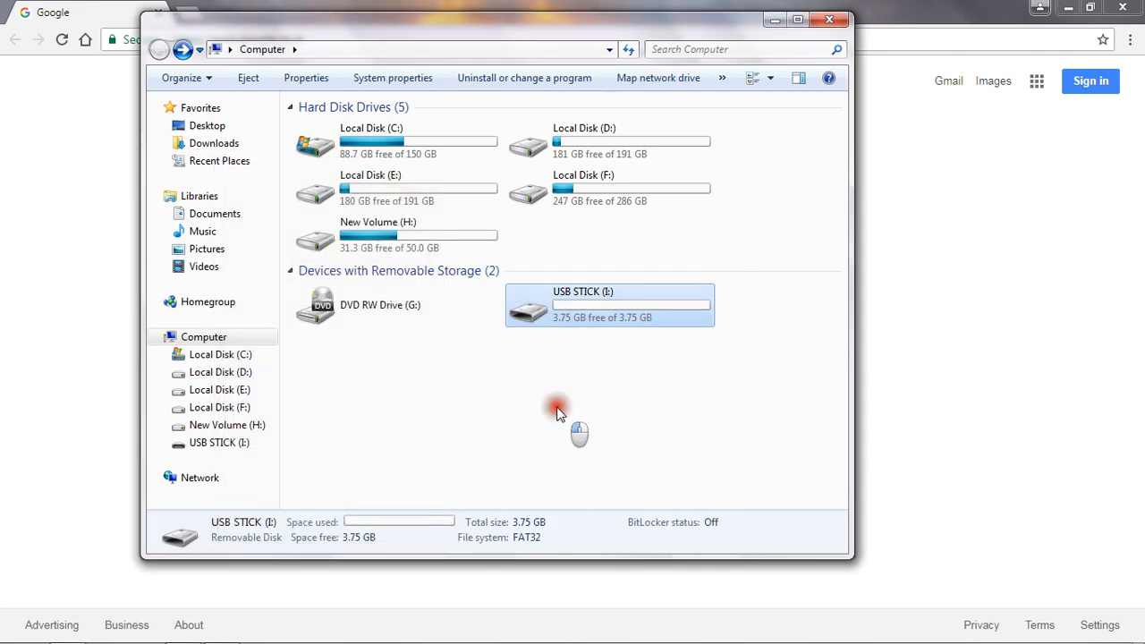
pyautogui.click(557, 412)
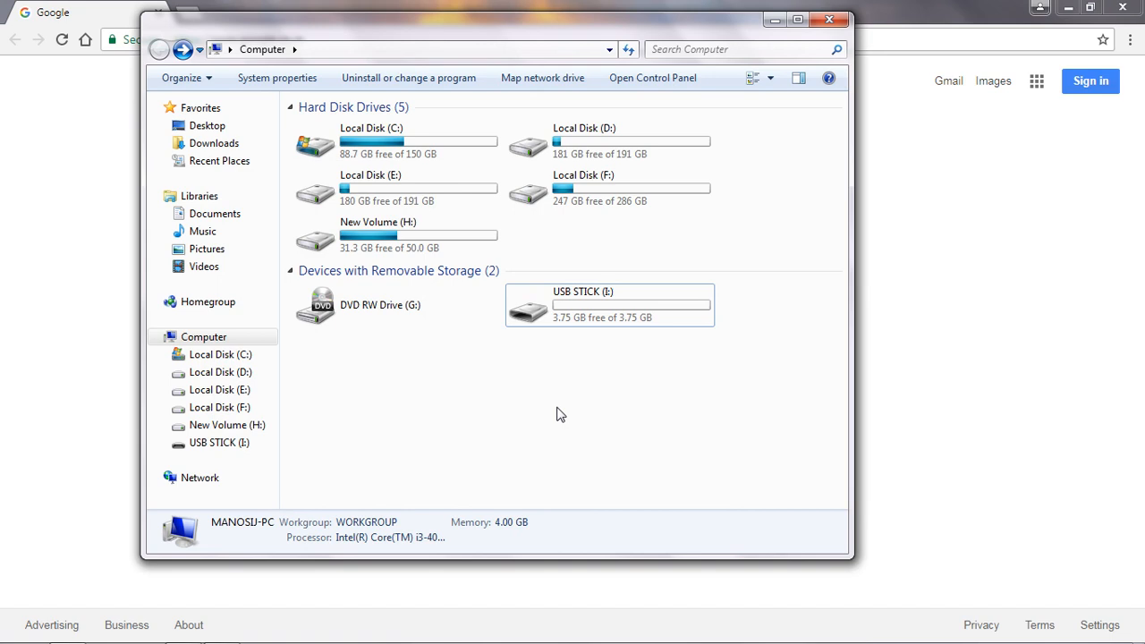